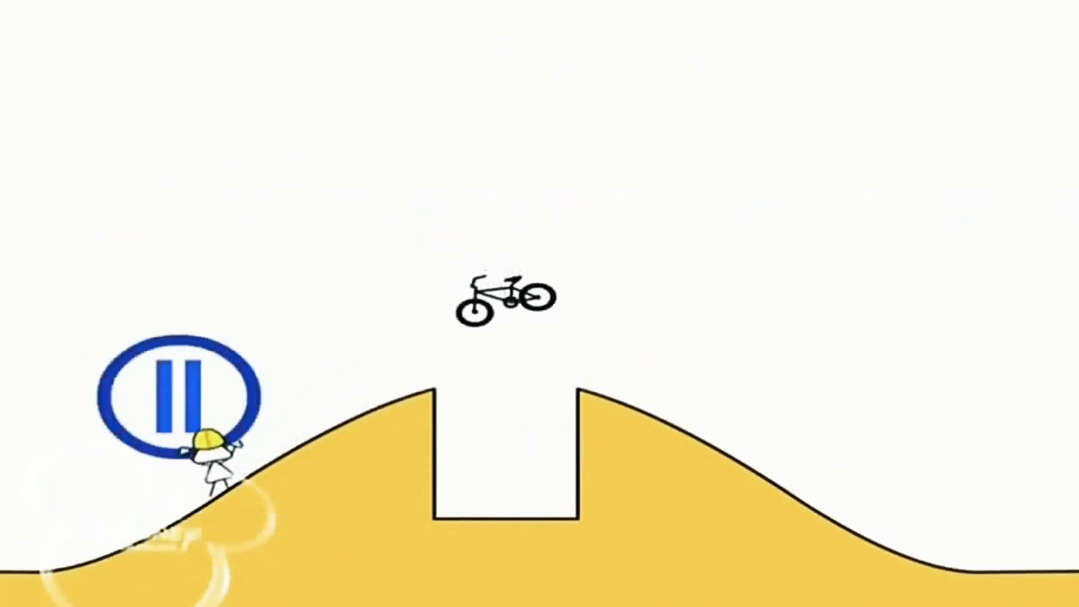
left_click(180, 392)
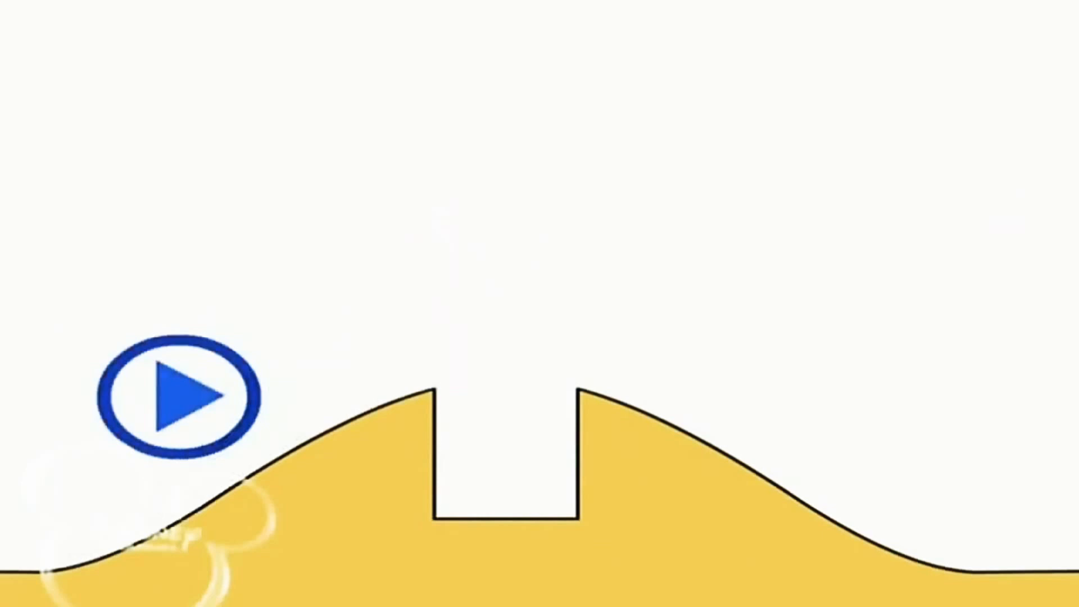